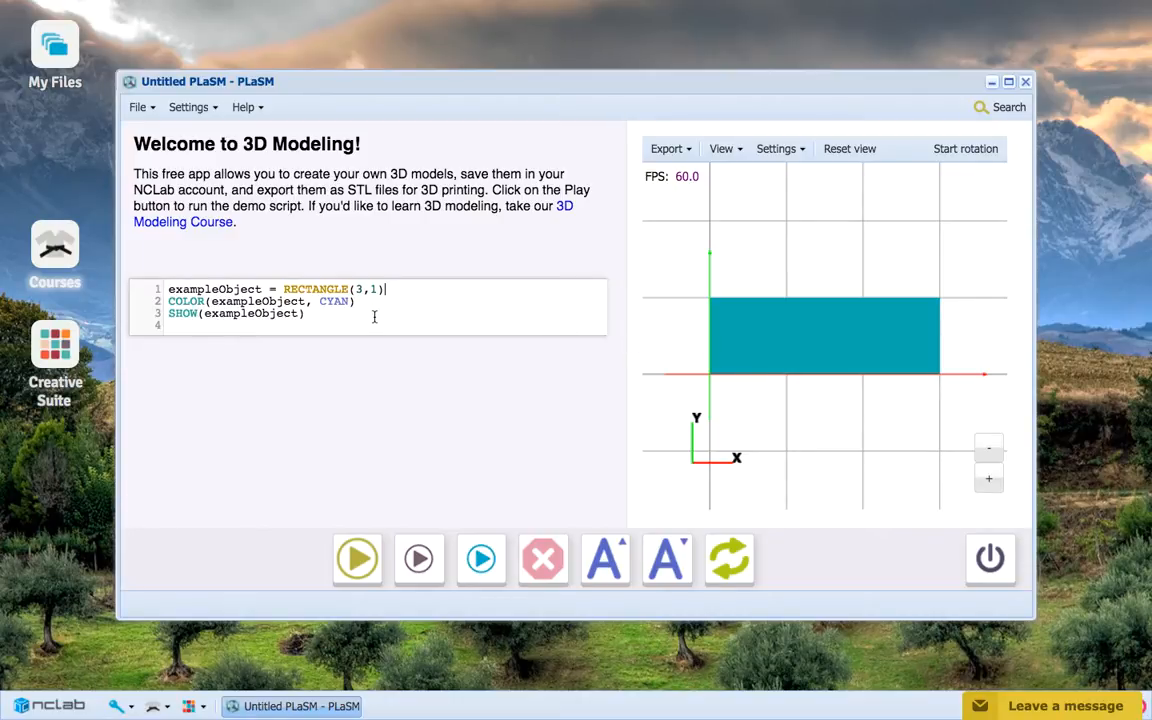
- Replace the rounded rectangle with BOX(1, 4, 2, 4) in cyan and render it
type("BOX")
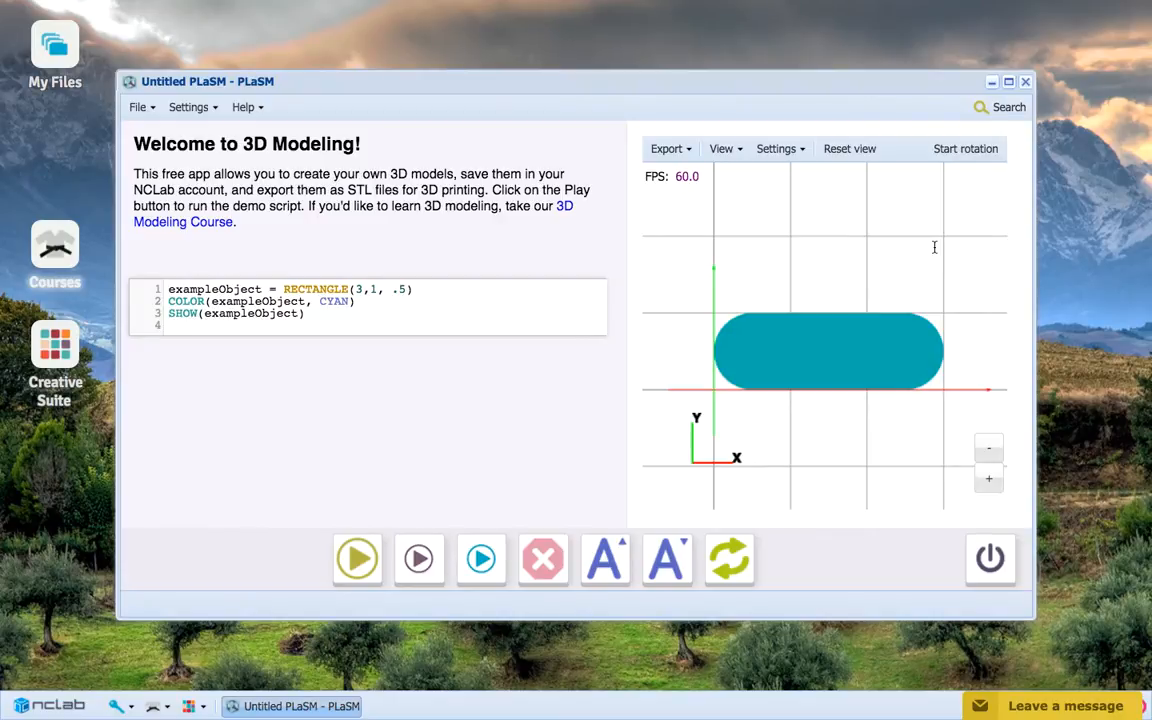
left_click(356, 558)
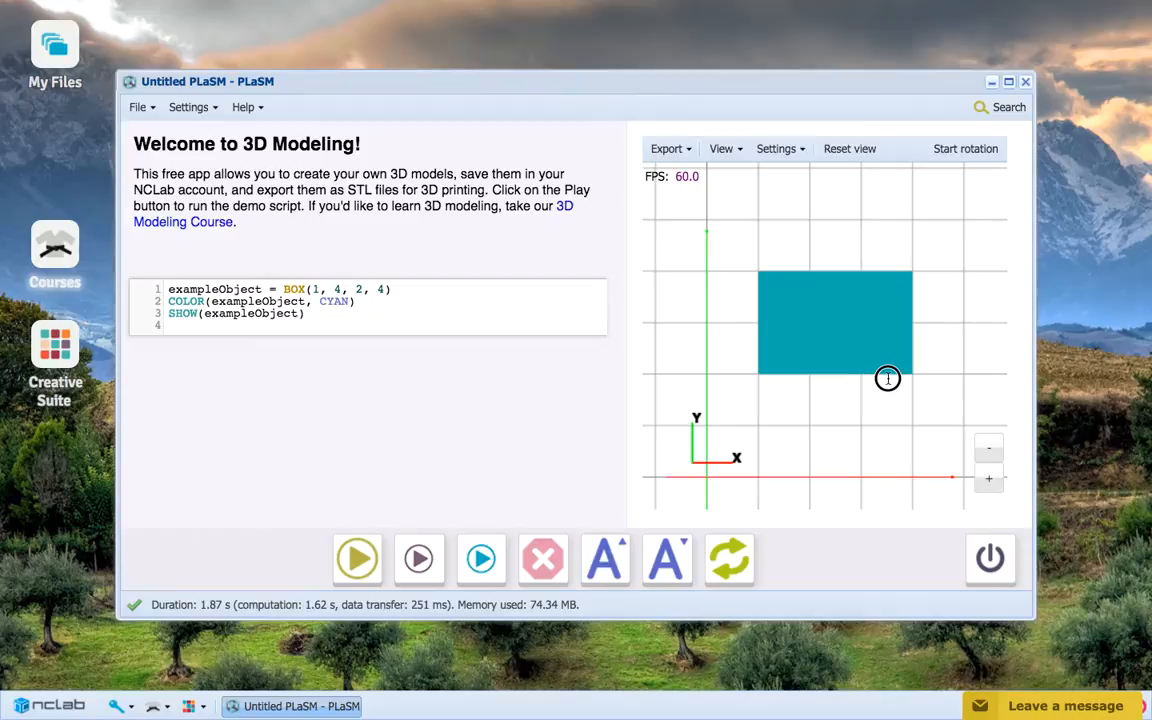